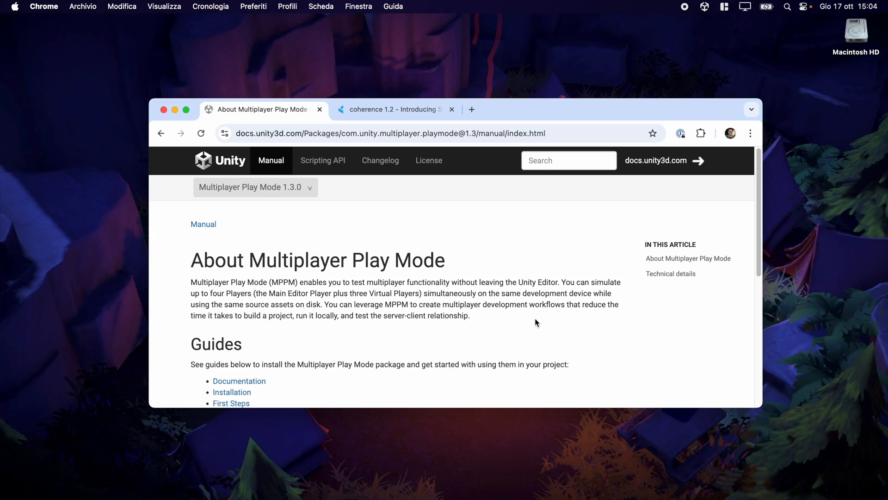
Connect the virtual players, including Player 2 and Player 4, to LocalWorld.
double_click(339, 260)
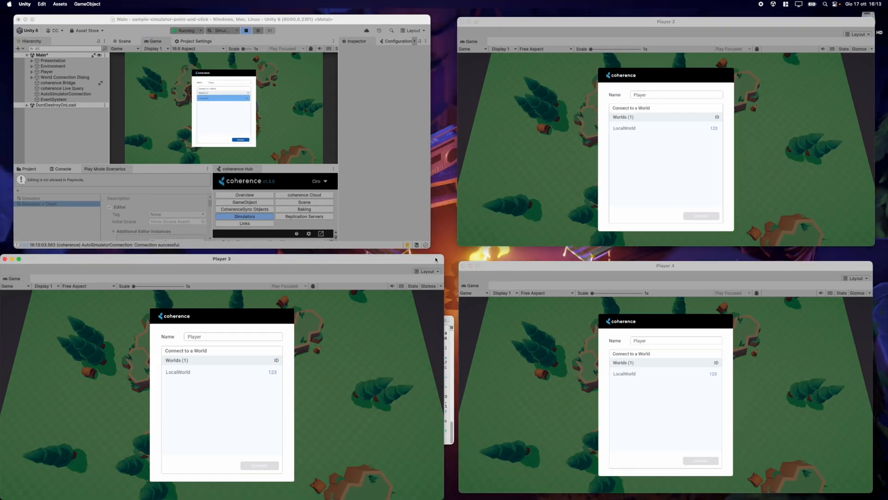
left_click(240, 140)
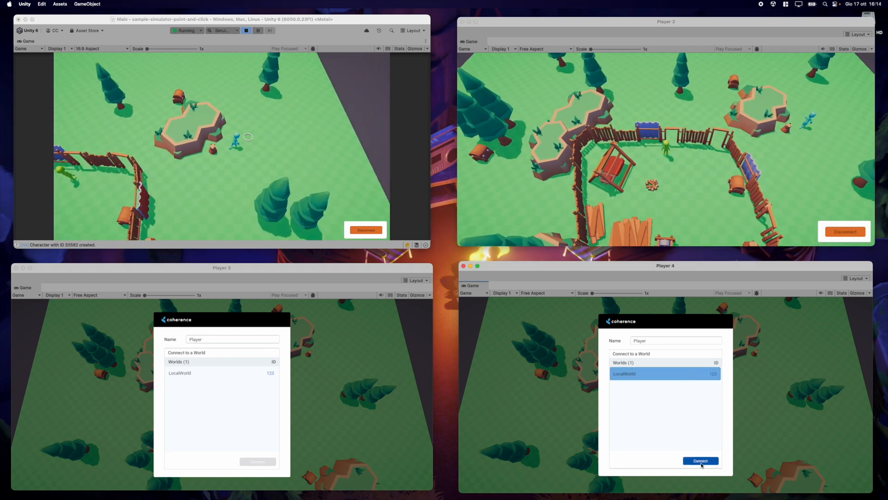
left_click(700, 460)
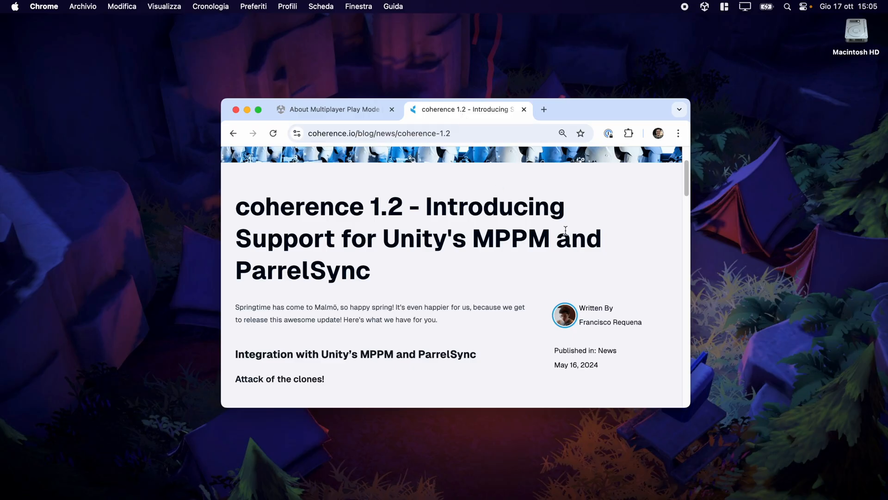
left_click_drag(384, 237, 521, 237)
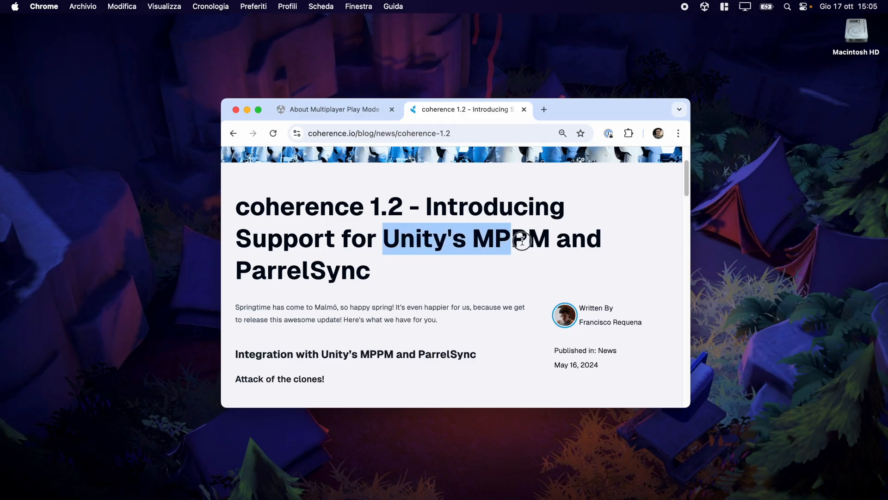
left_click(637, 267)
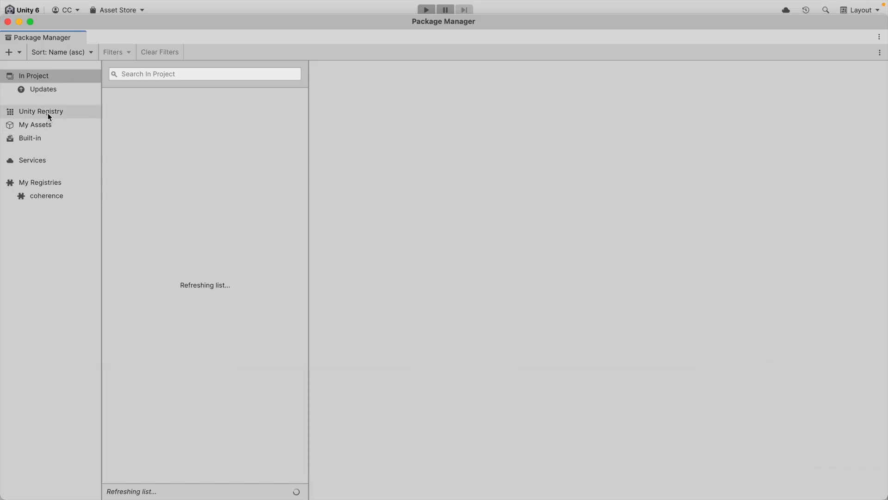
Find 'multiplayer play' in the Unity Registry and install Multiplayer Play Mode 1.3.0.
type("multiplayer play")
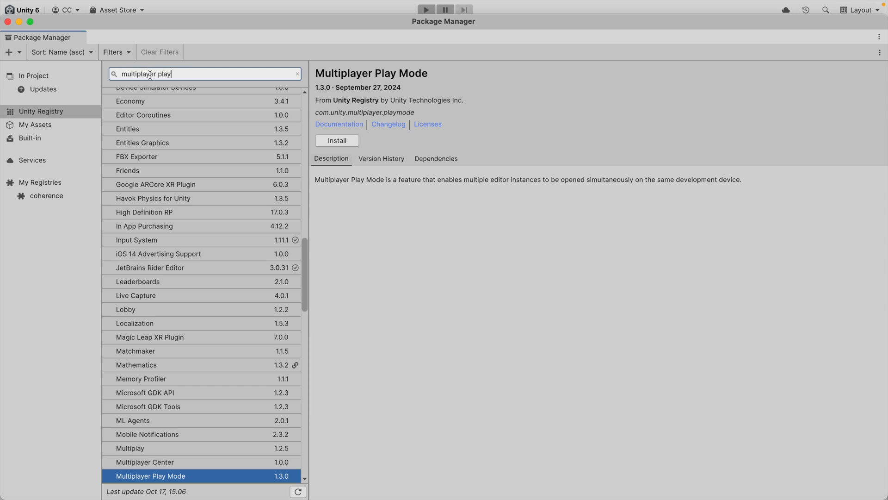
left_click(336, 140)
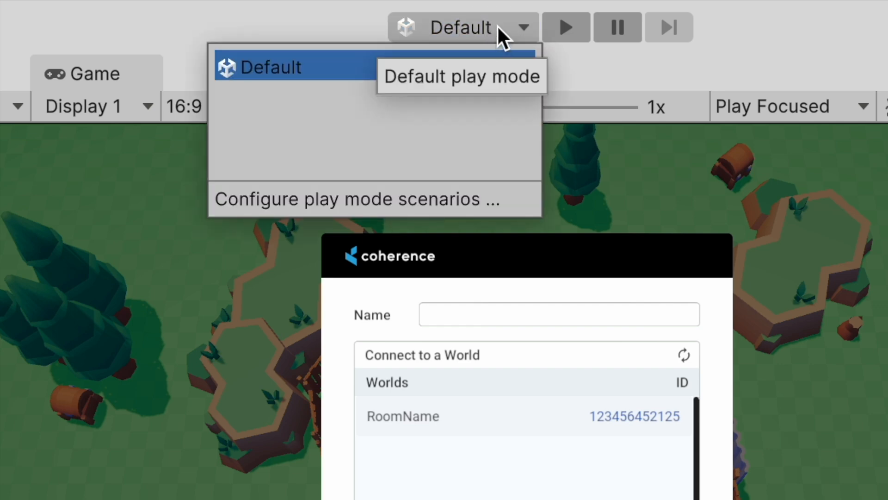
mouse_move(478, 156)
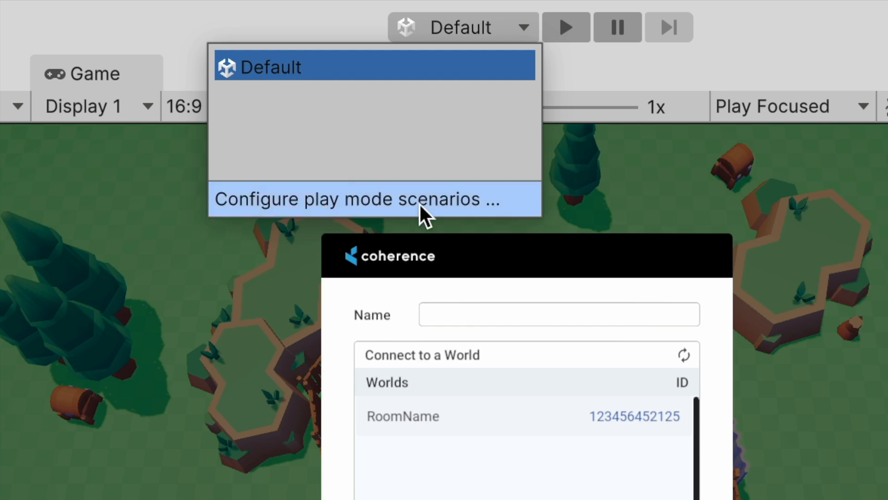
mouse_move(443, 201)
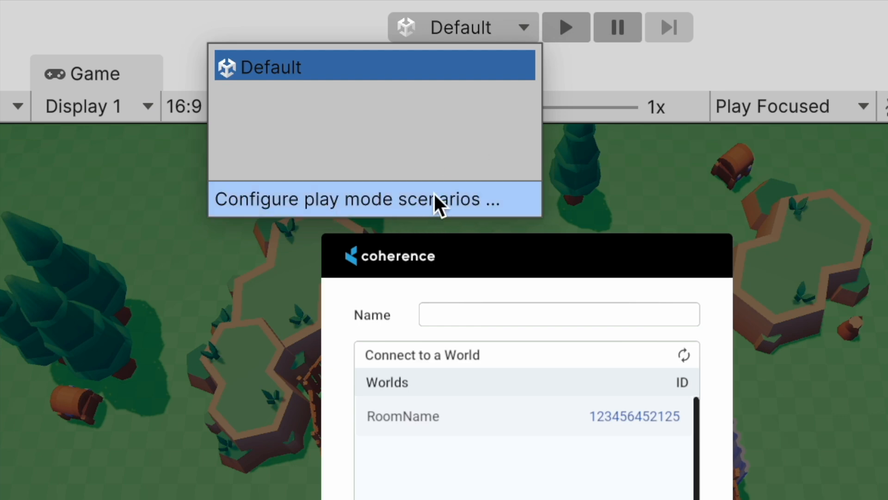
mouse_move(453, 214)
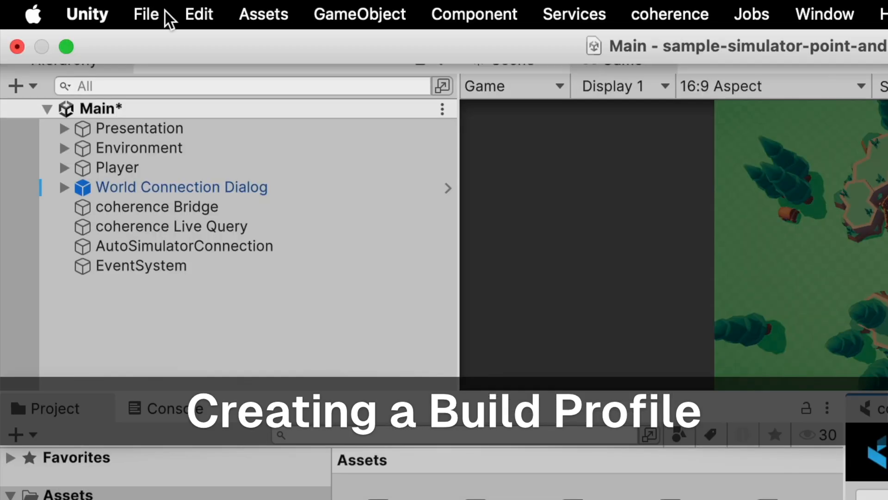
Create a new macOS Server build profile from the Build Profiles Platform Browser.
left_click(146, 14)
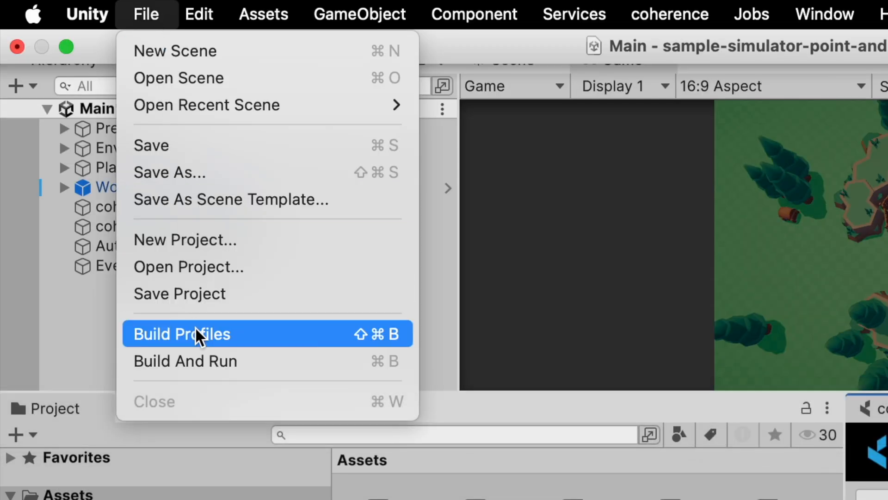
left_click(181, 334)
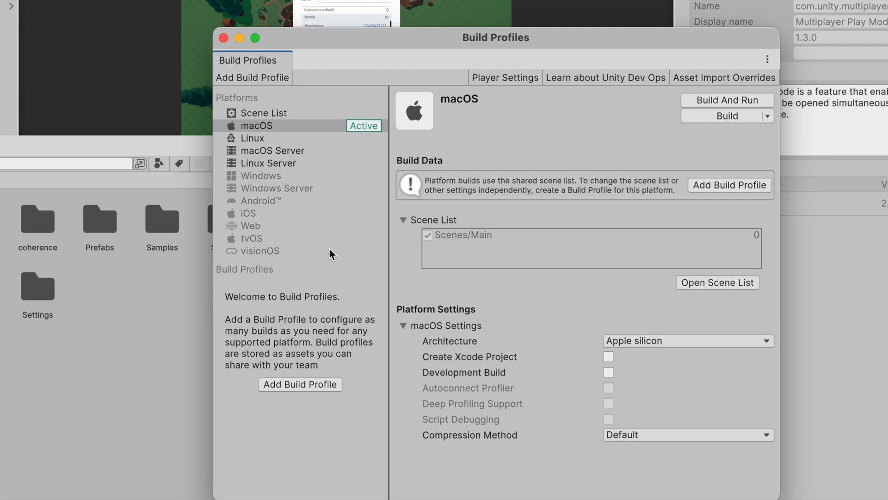
left_click(258, 124)
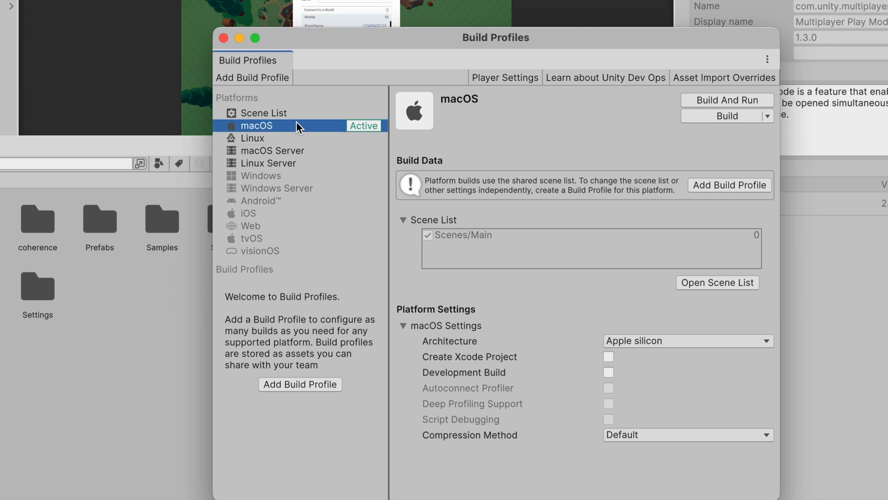
mouse_move(459, 397)
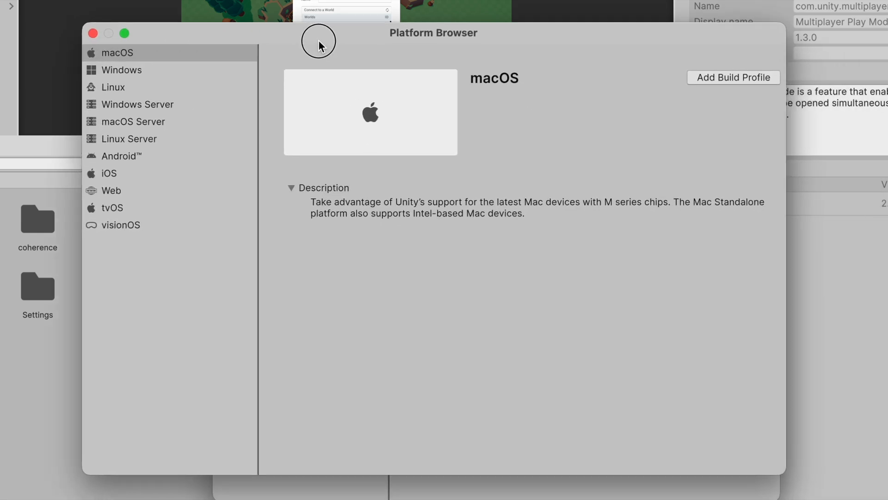
mouse_move(133, 121)
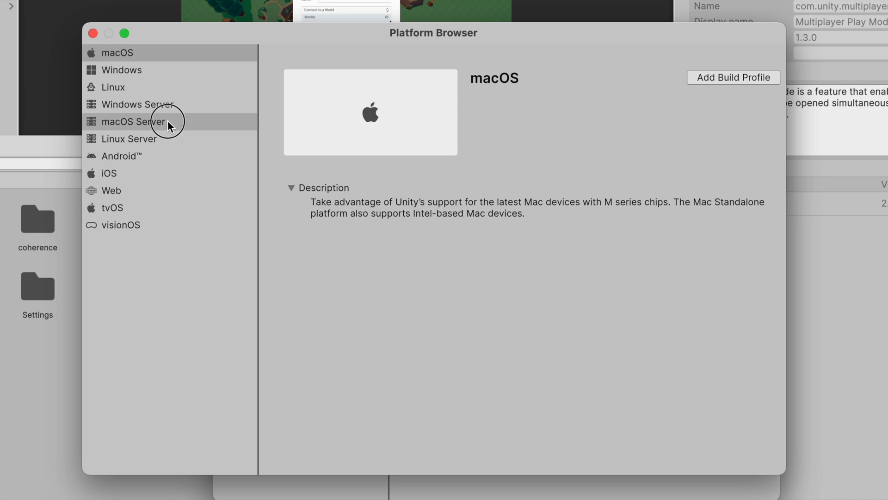
left_click(135, 121)
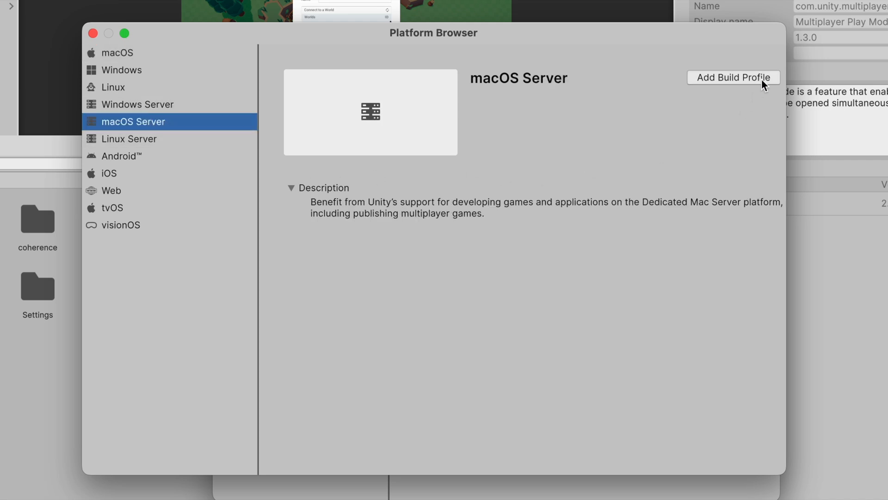
left_click(733, 78)
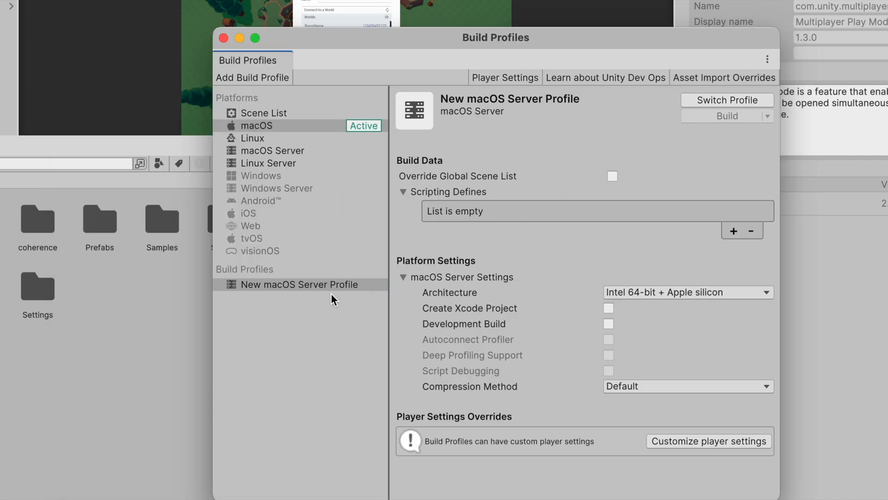
Rename the profile to 'macos Server' and add the COHERENCE_SIMULATOR scripting define.
right_click(301, 284)
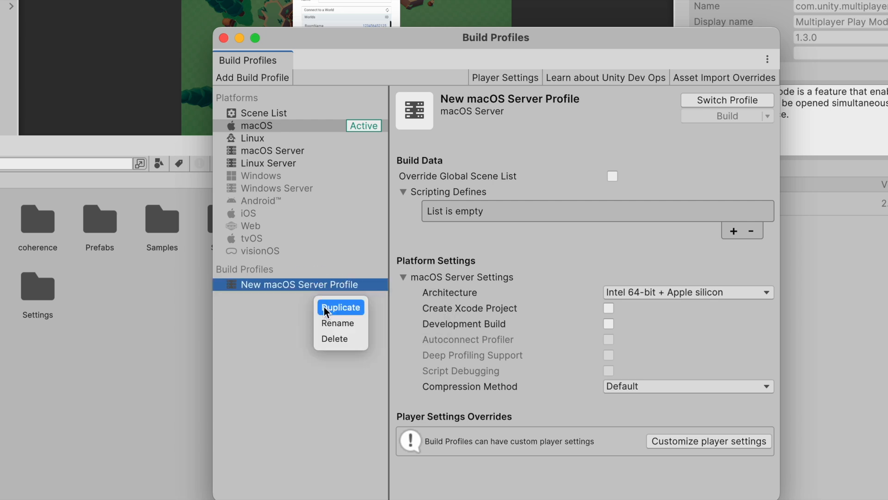
left_click(336, 322)
type("macos Server")
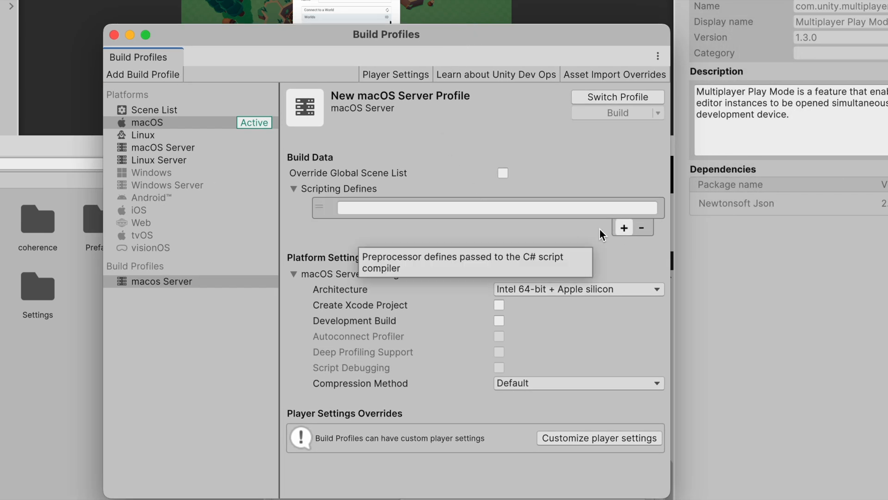
type("COHERENCE_SIMULATOR")
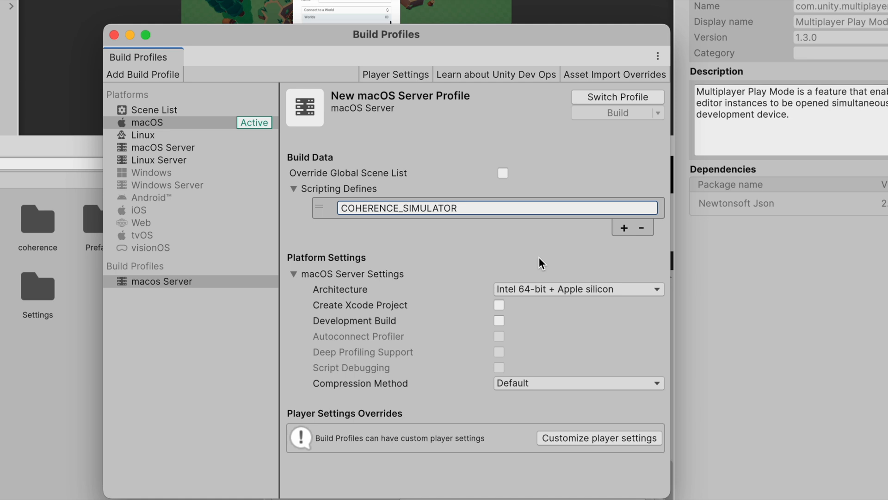
mouse_move(541, 264)
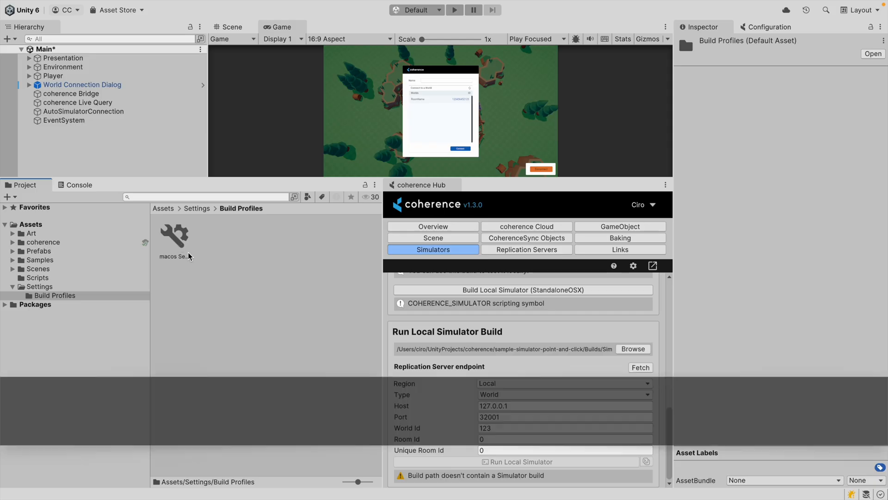
Add a new Simulator play mode scenario from the scenario configuration window.
left_click(175, 235)
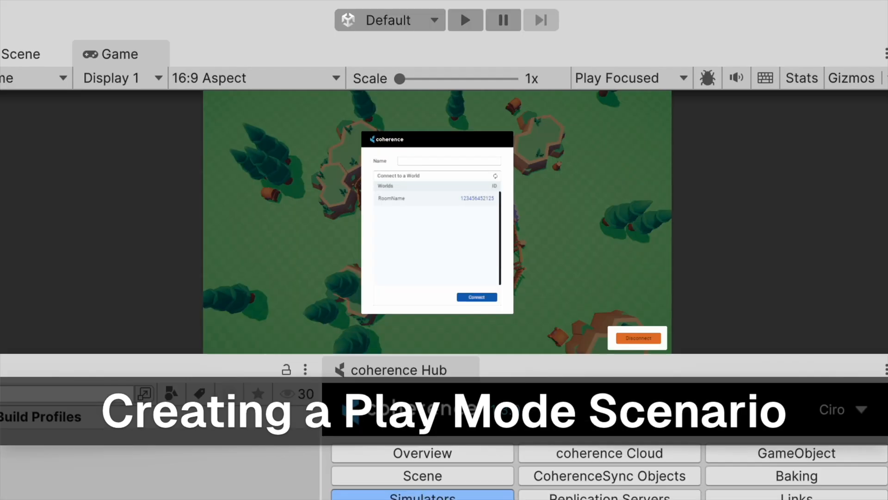
left_click(390, 19)
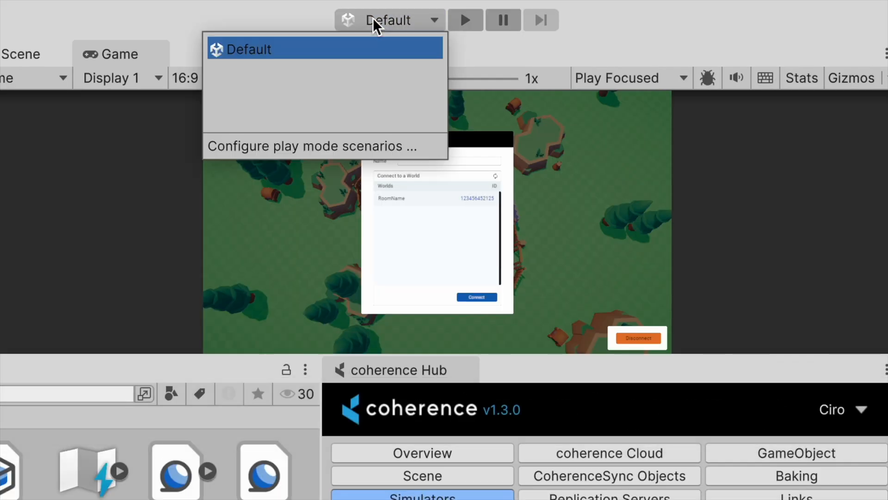
left_click(308, 146)
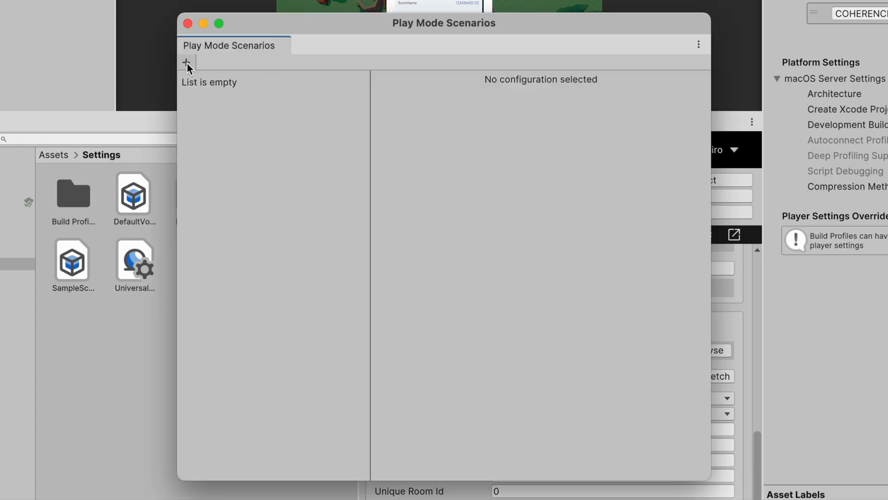
left_click(186, 62)
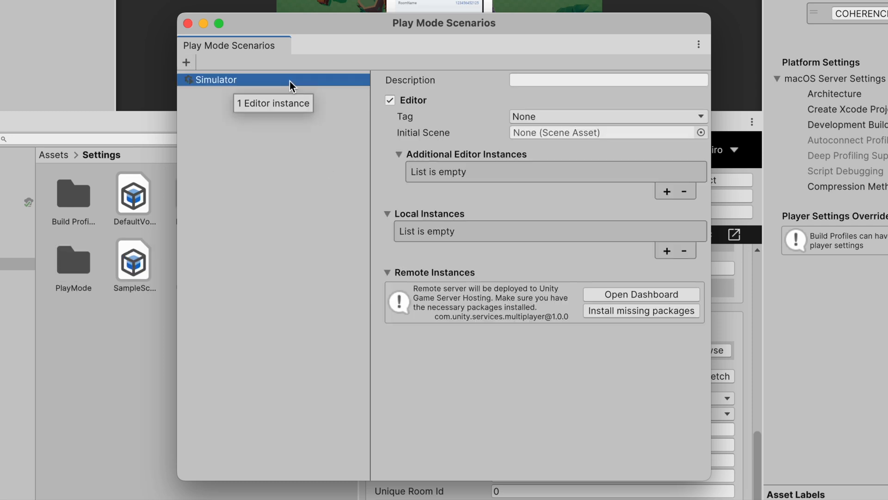
mouse_move(400, 119)
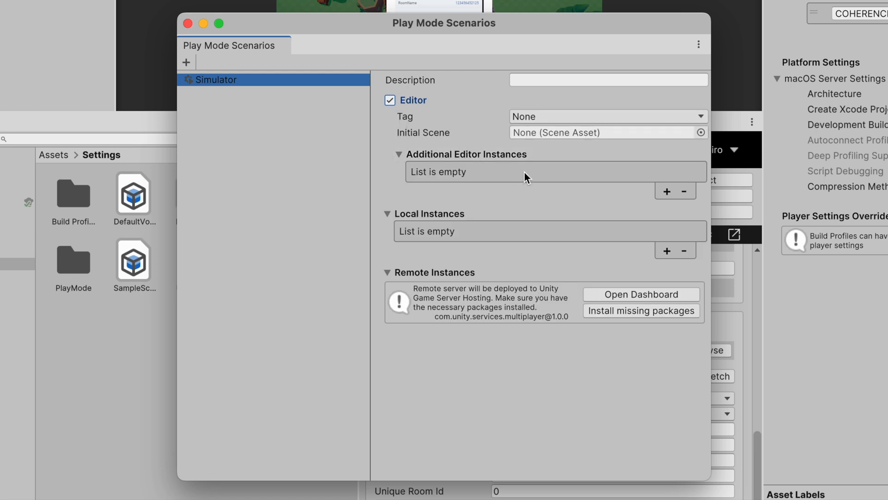
mouse_move(531, 182)
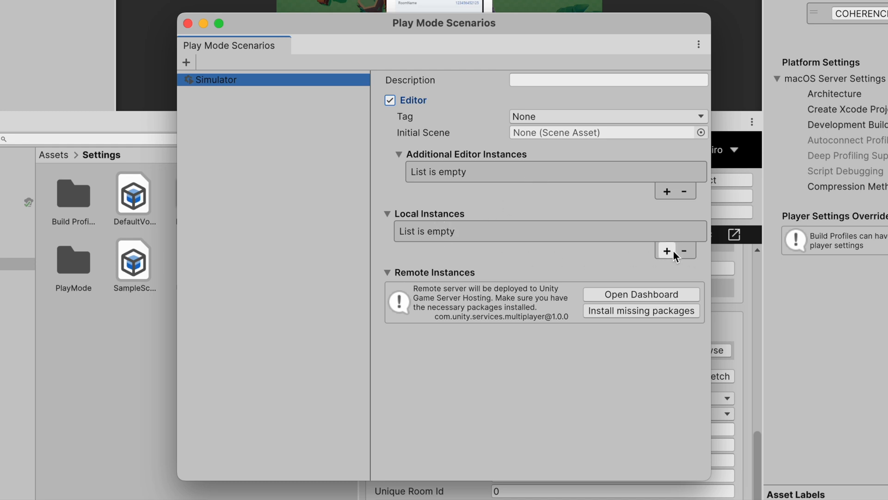
Give the scenario one Local Instance using the macos Server build profile.
left_click(667, 250)
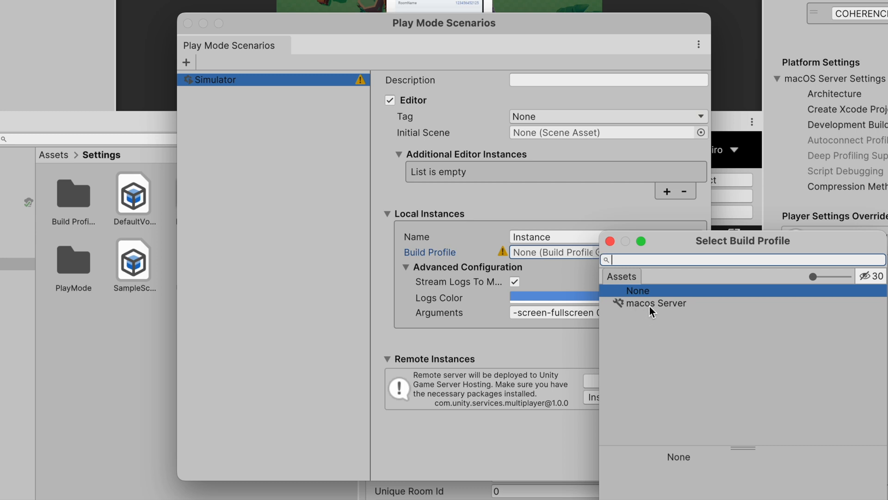
left_click(656, 302)
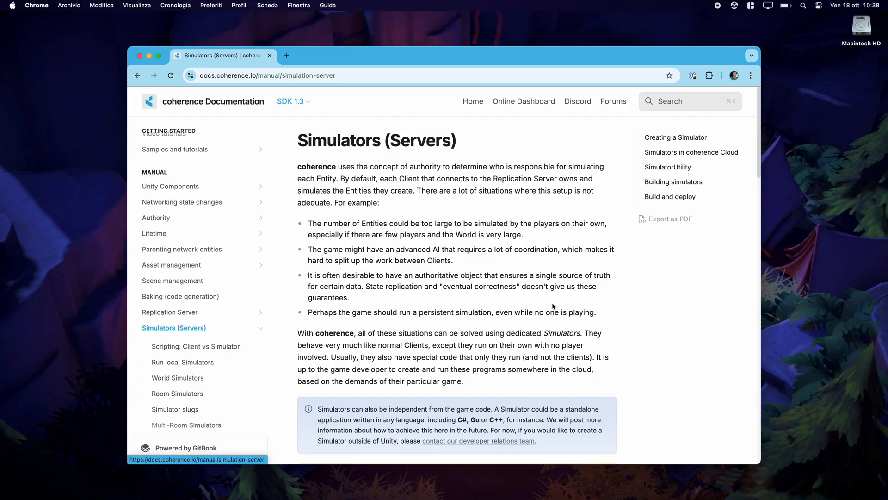
scroll("down", 3)
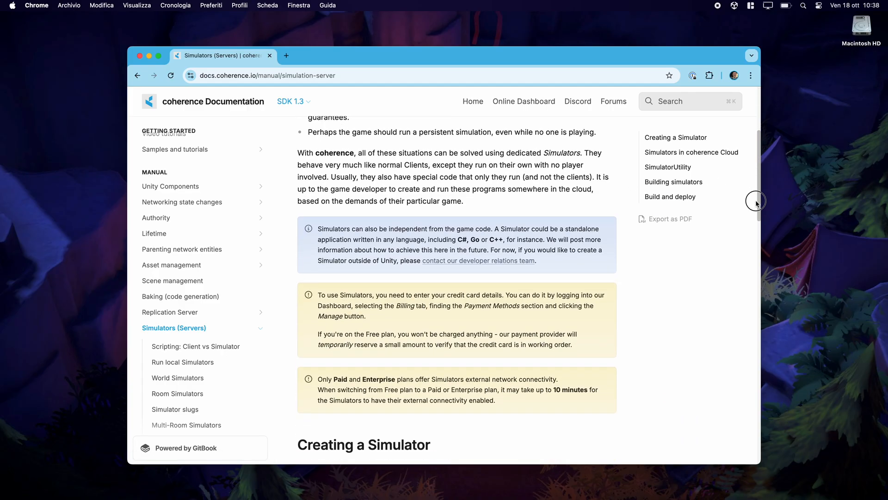
scroll("down", 3)
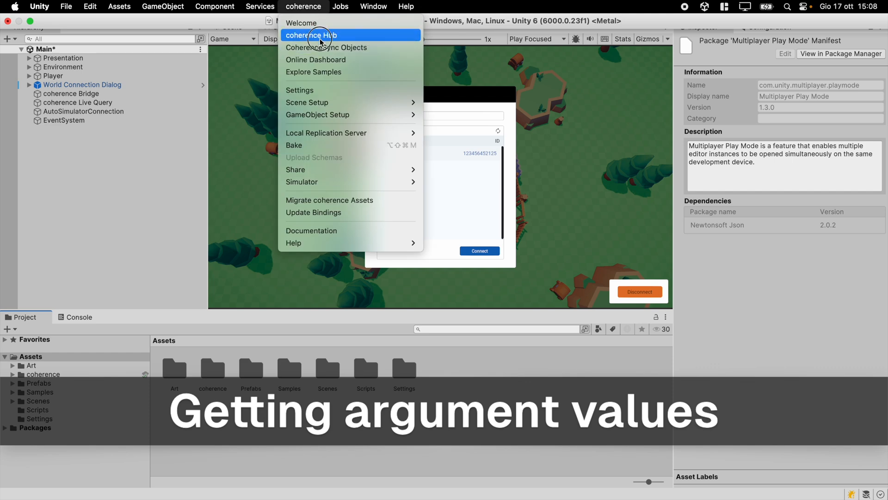
Show the coherence Hub Simulators page down to the Run Local Simulator Build settings.
left_click(311, 35)
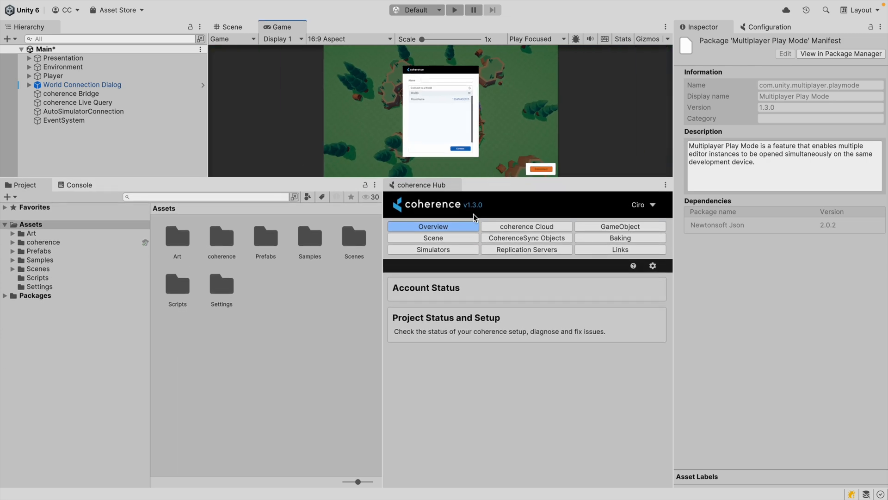
left_click(433, 249)
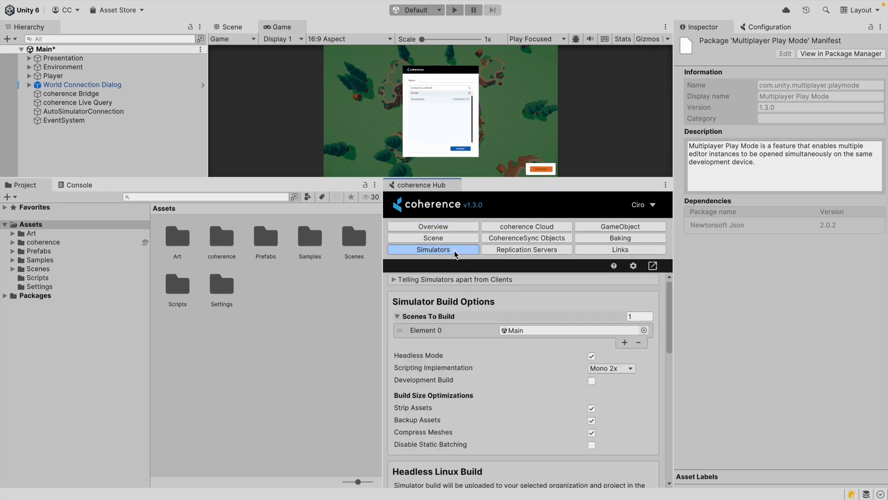
scroll("down", 3)
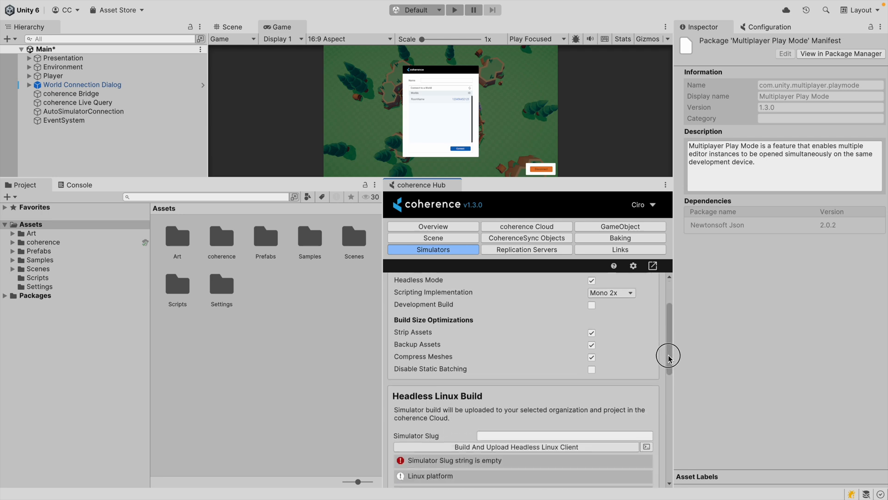
scroll("down", 3)
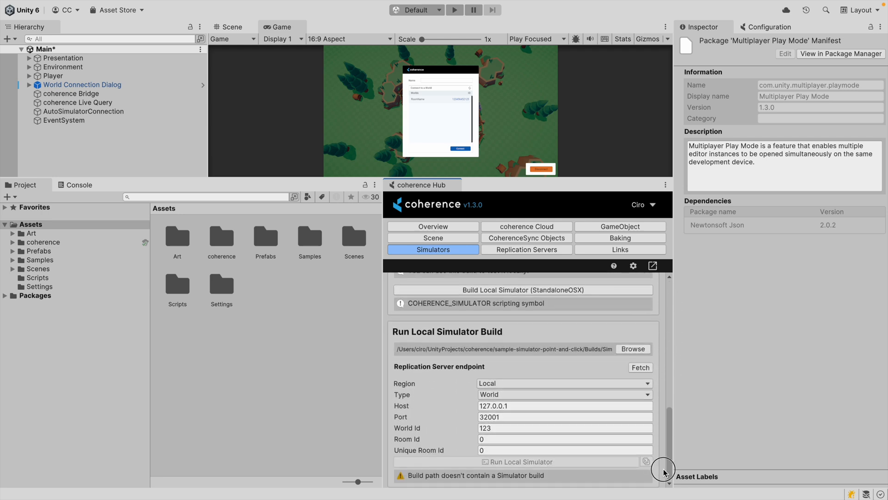
mouse_move(590, 402)
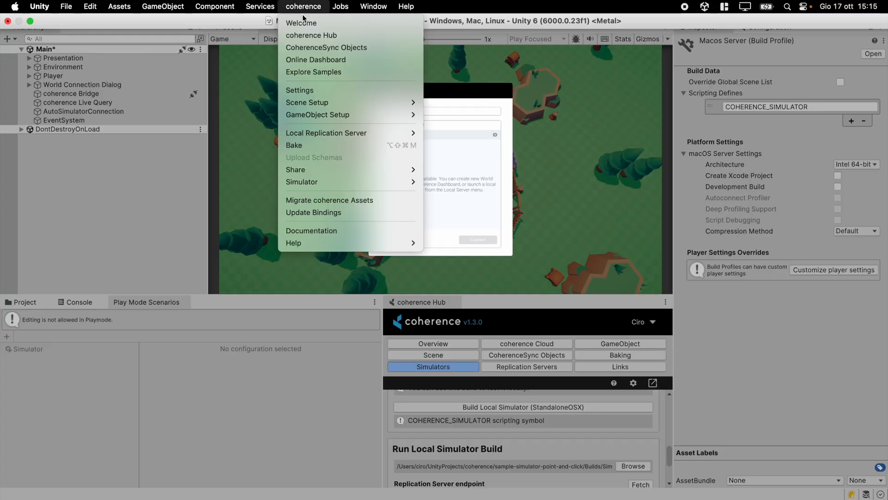
mouse_move(326, 133)
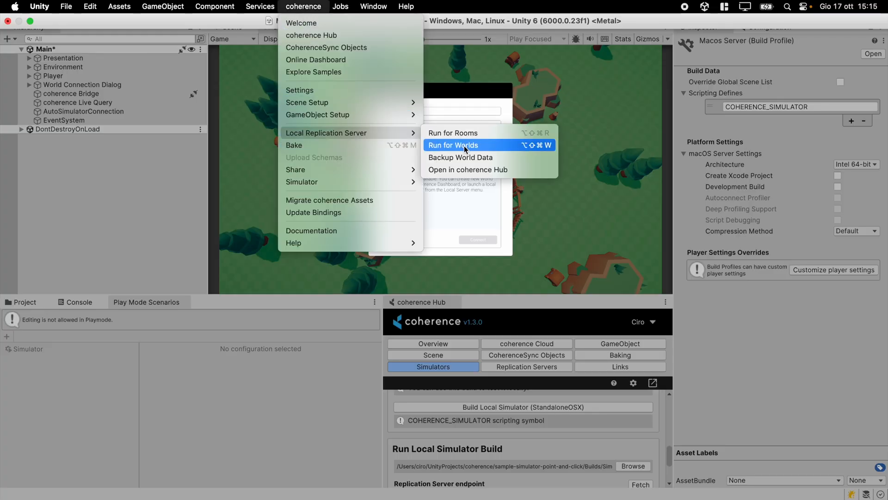
Run a local worlds Replication Server and test-play a connection to LocalWorld (ID 123), then stop.
left_click(453, 146)
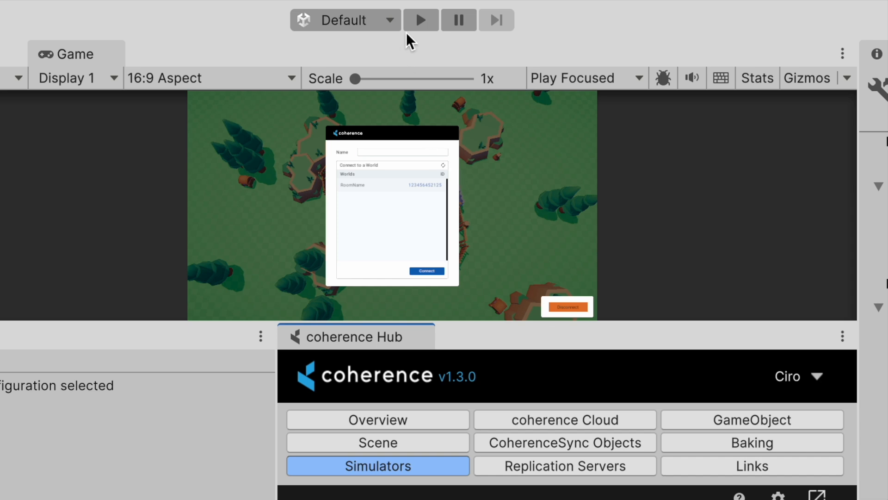
left_click(420, 19)
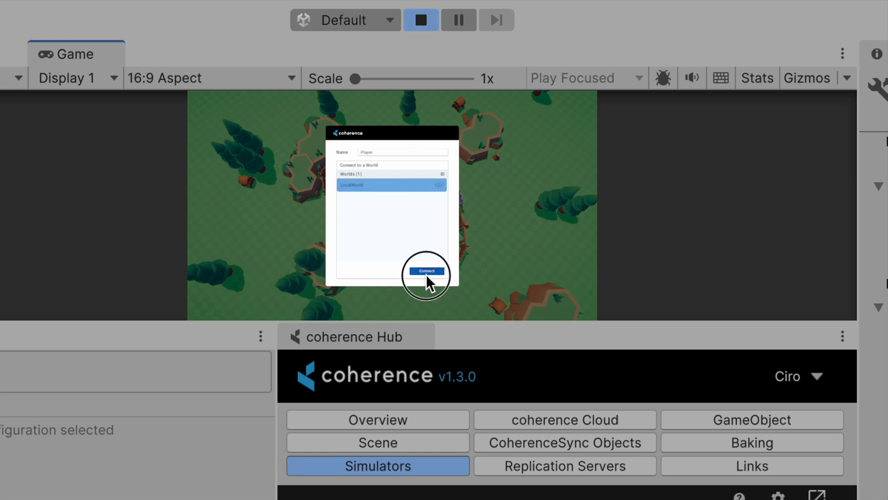
left_click(426, 271)
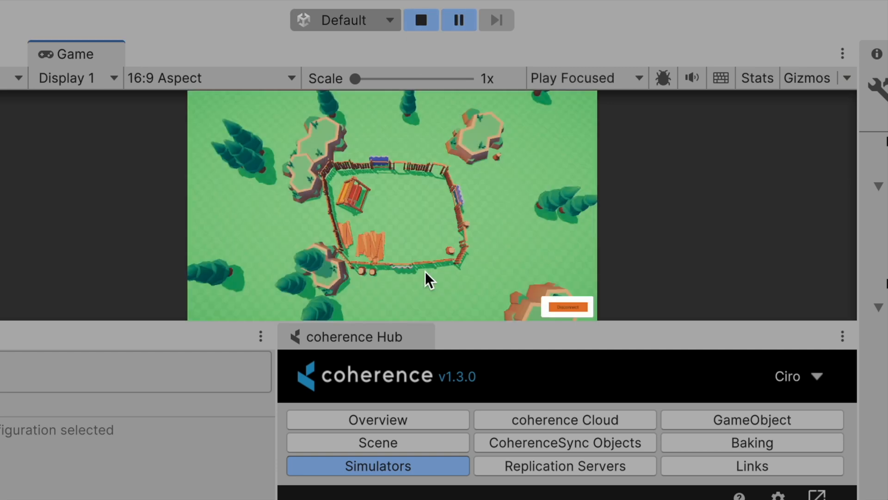
left_click(421, 20)
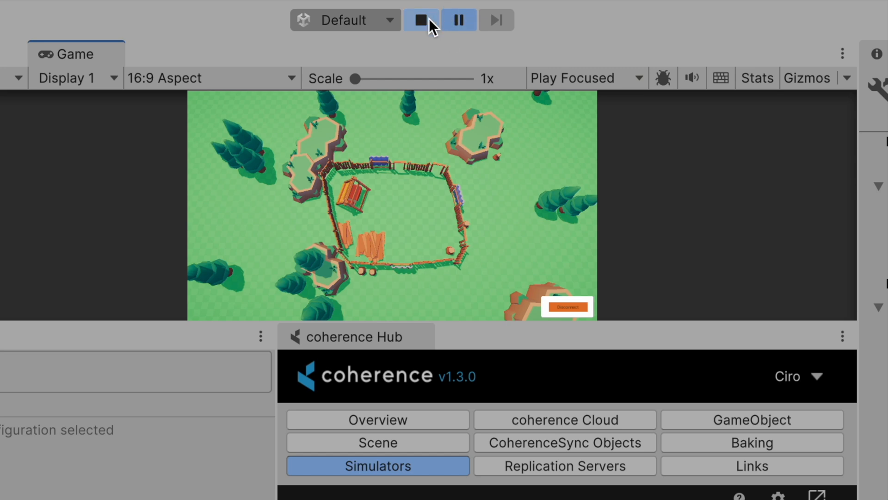
left_click(421, 19)
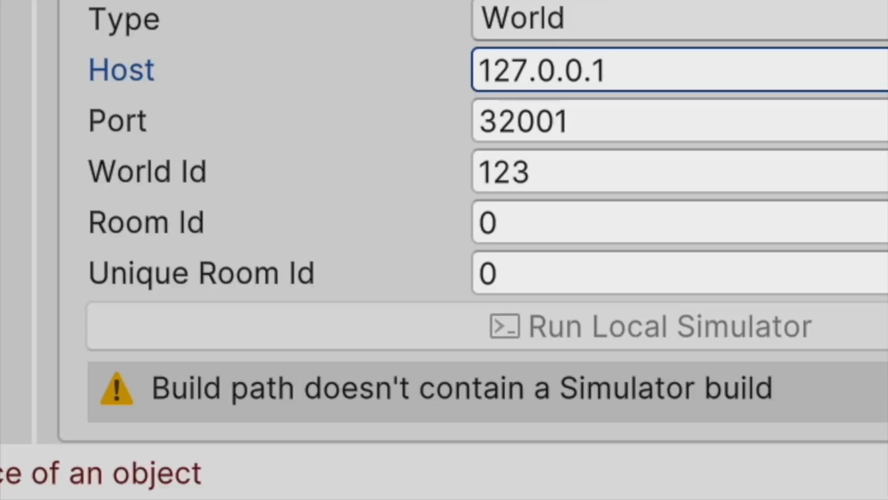
Launch the Simulator scenario so its macOS server local instance builds.
left_click(395, 27)
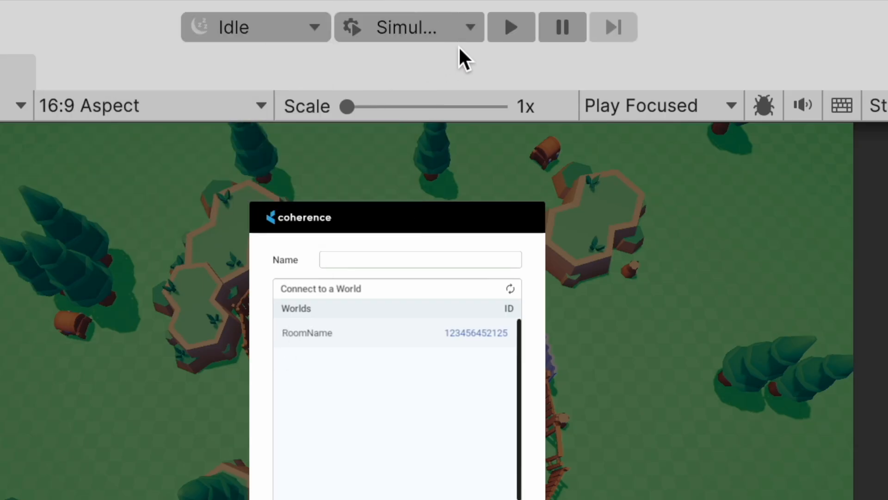
left_click(511, 27)
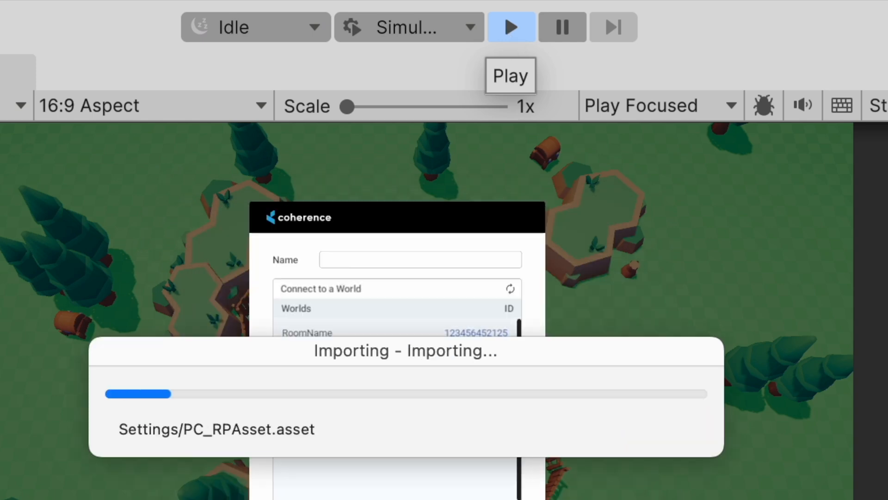
left_click(511, 26)
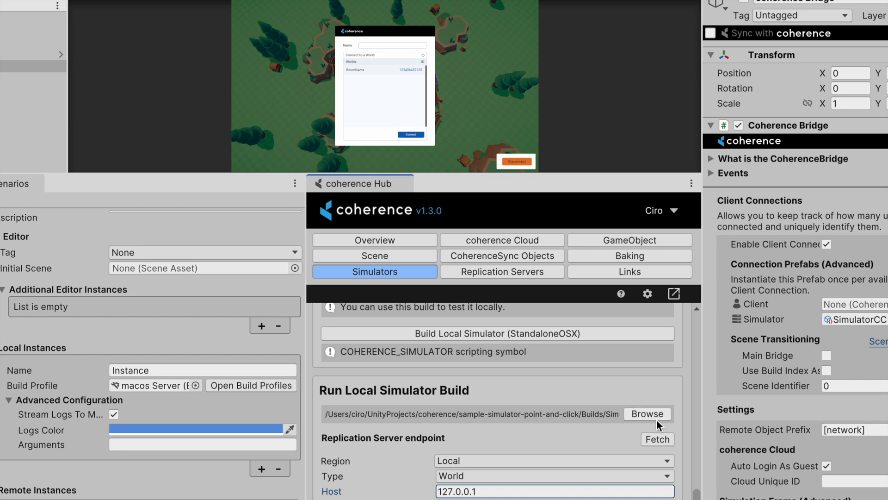
Point the run settings at the scenario build folder and copy the local simulator command.
left_click(647, 413)
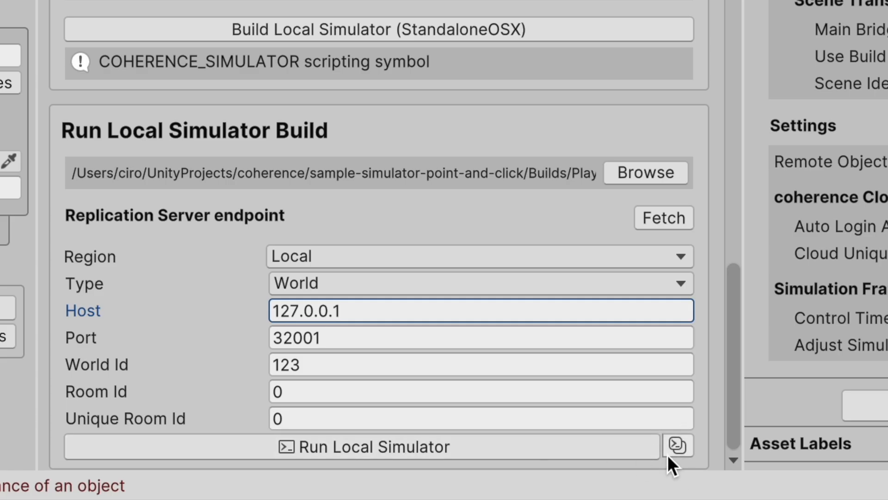
left_click(678, 446)
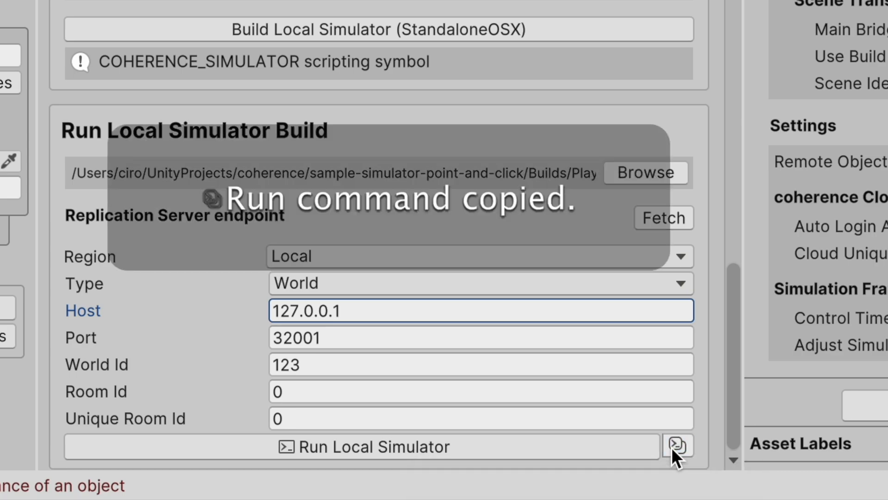
left_click(678, 446)
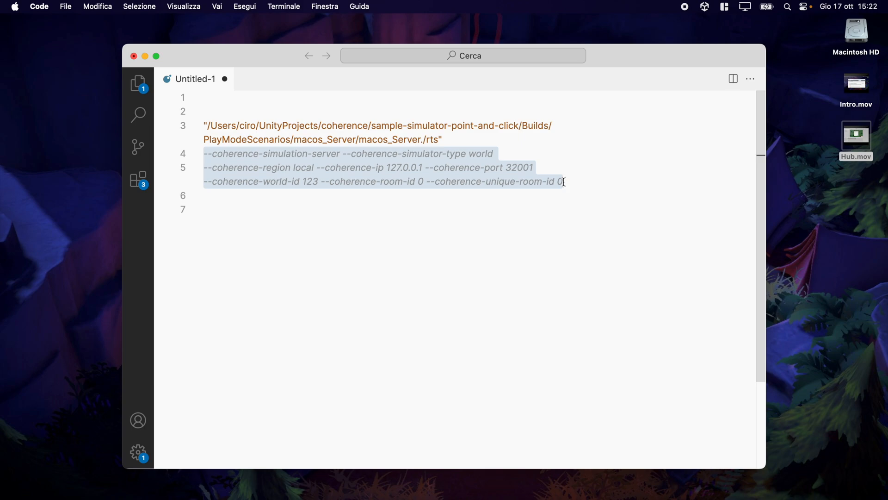
Switch from VS Code with the selected simulator arguments back to the Unity Editor.
key("cmd+tab")
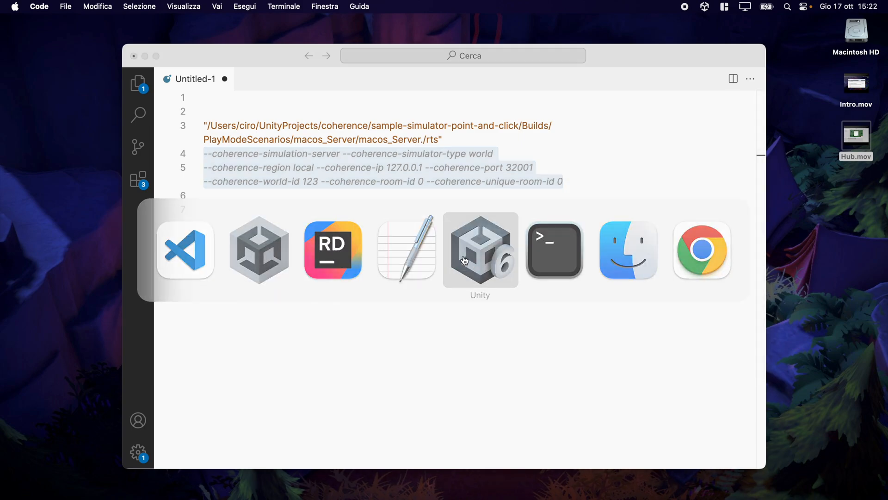
left_click(481, 250)
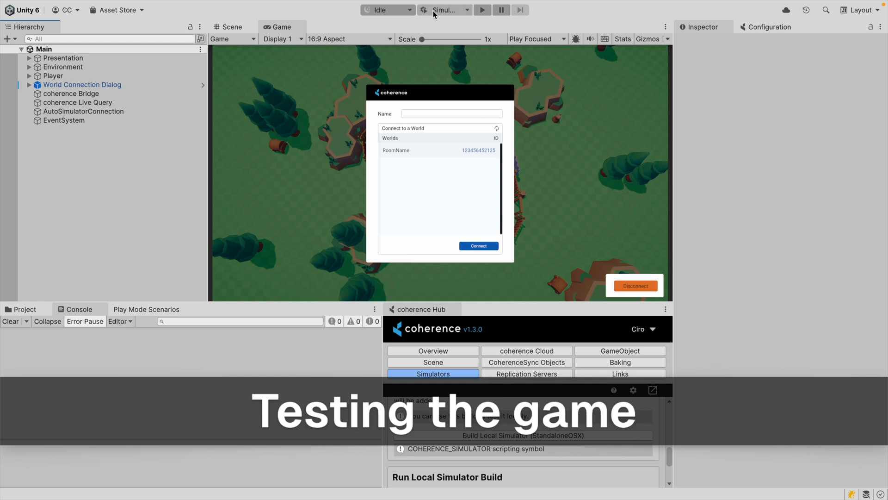
Run the Simulator play mode scenario and choose LocalWorld (123) once the simulator connects.
left_click(445, 9)
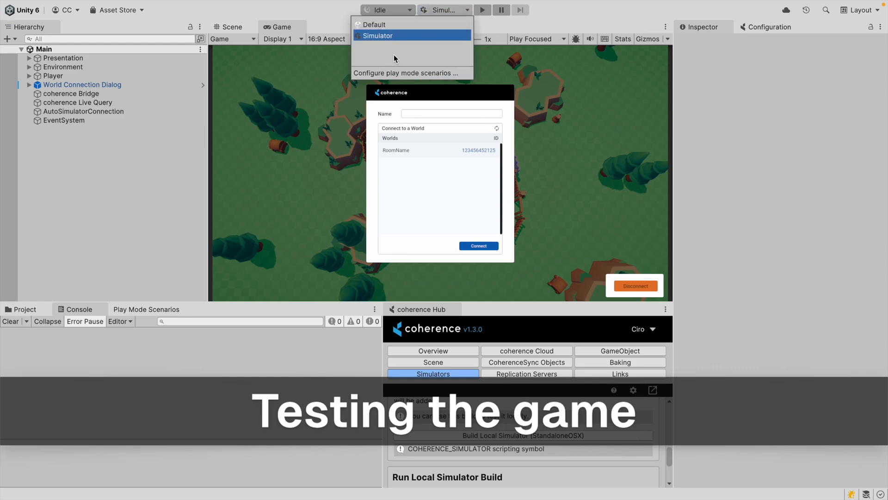
left_click(482, 9)
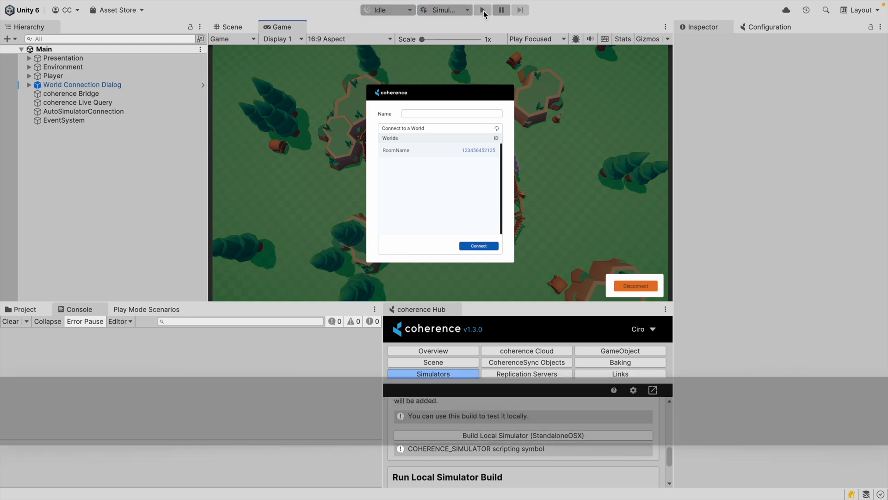
left_click(482, 9)
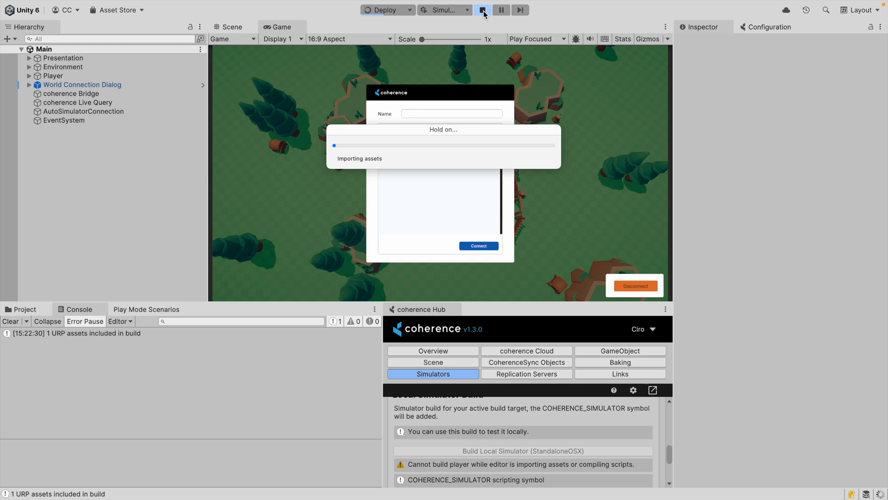
left_click(484, 9)
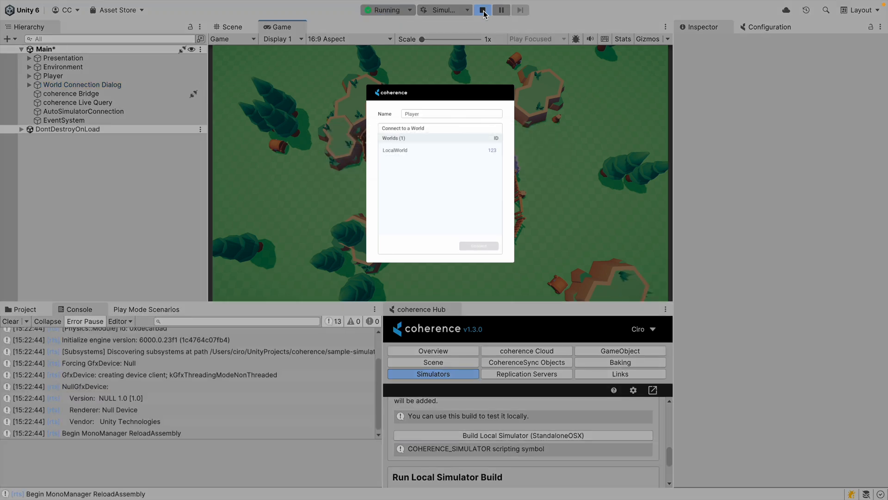
left_click(481, 9)
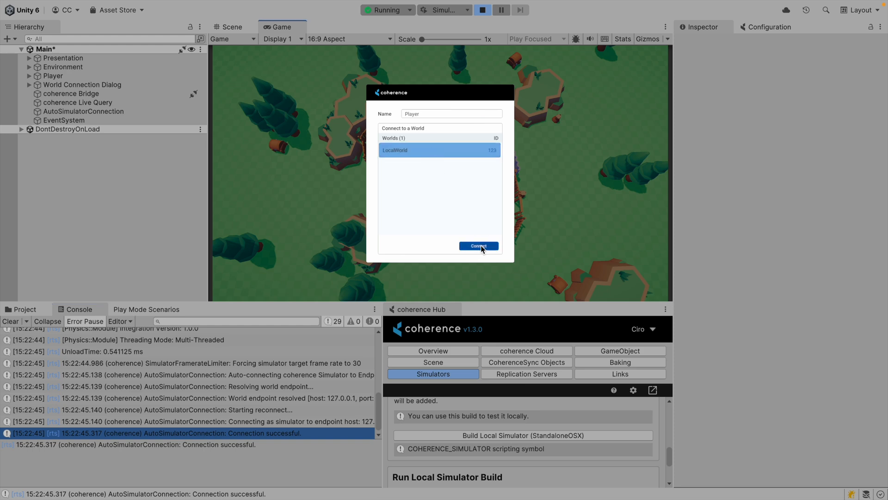
Connect to LocalWorld and move a character in Player 2, mirrored across all editor windows.
left_click(477, 246)
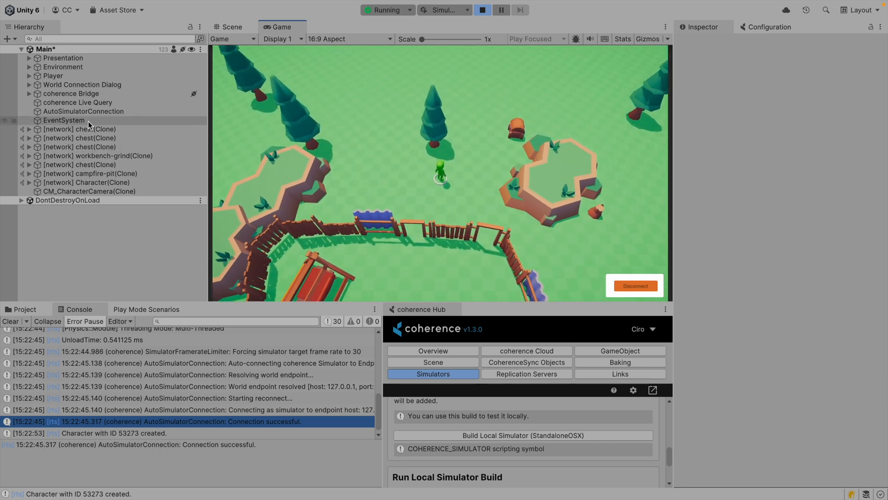
left_click(72, 93)
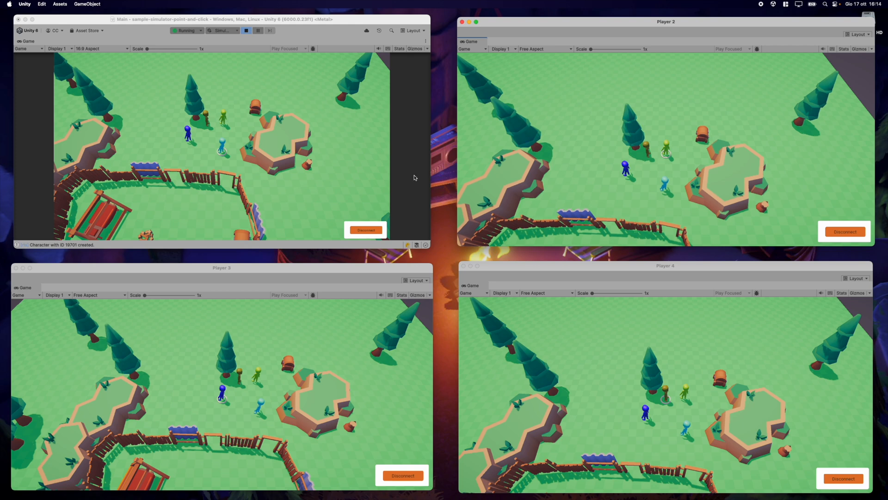
left_click(619, 201)
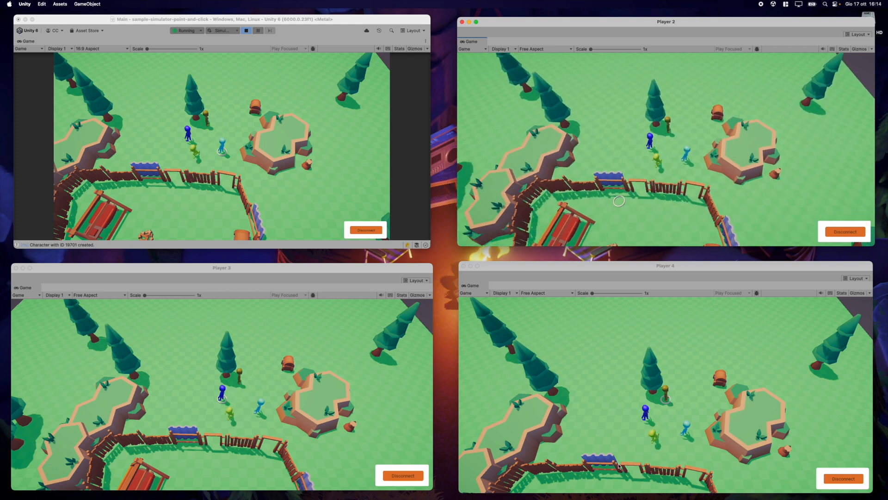